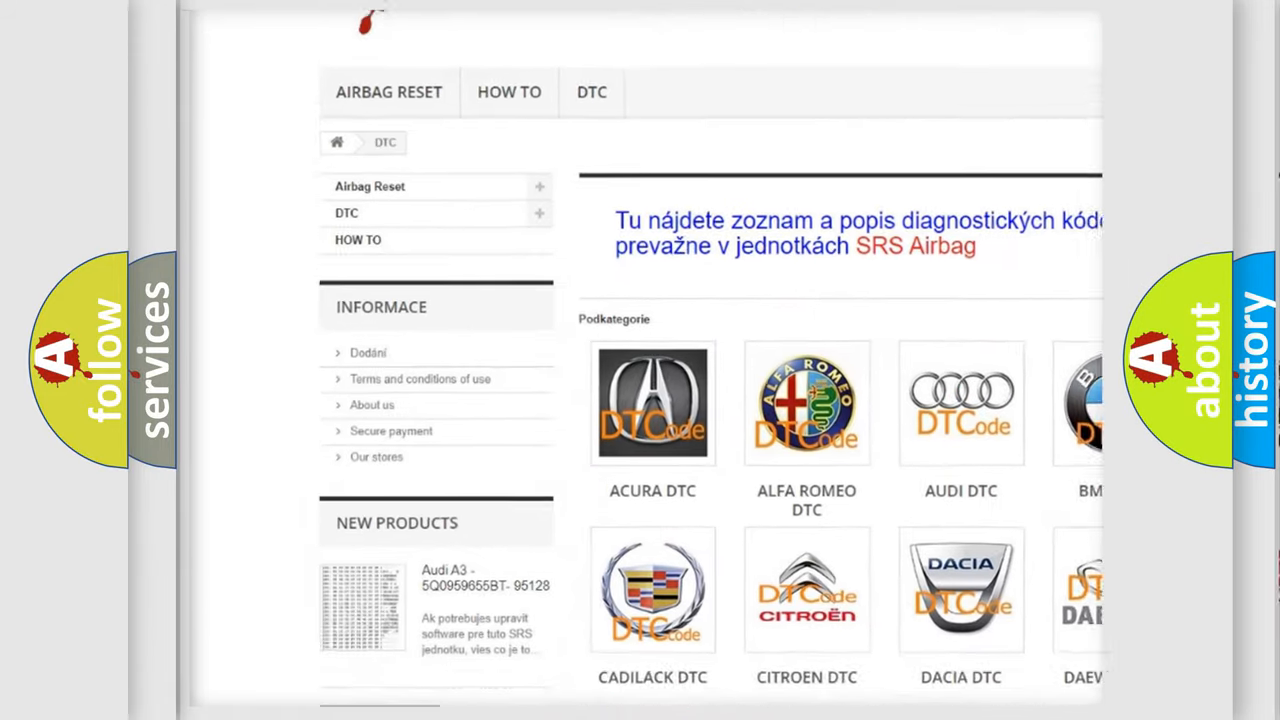
{"action": "scroll", "scroll_direction": "down", "scroll_amount": 3}
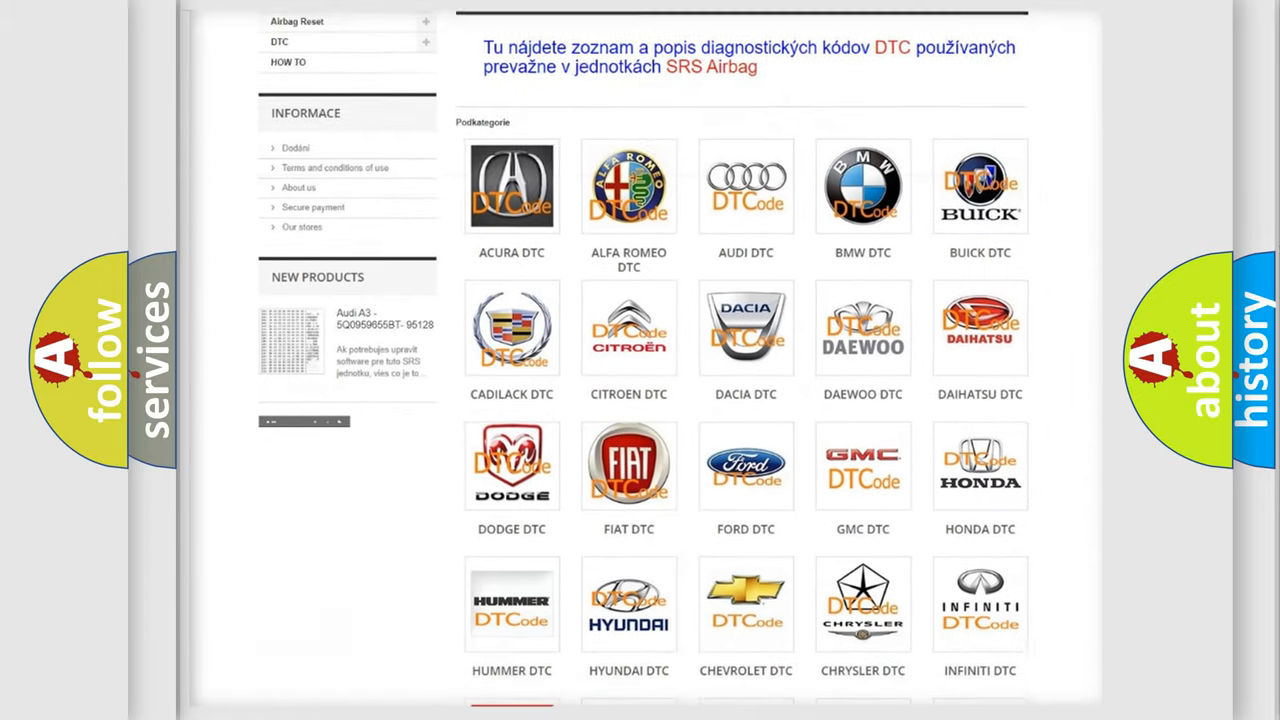
{"action": "scroll", "scroll_direction": "down", "scroll_amount": 3}
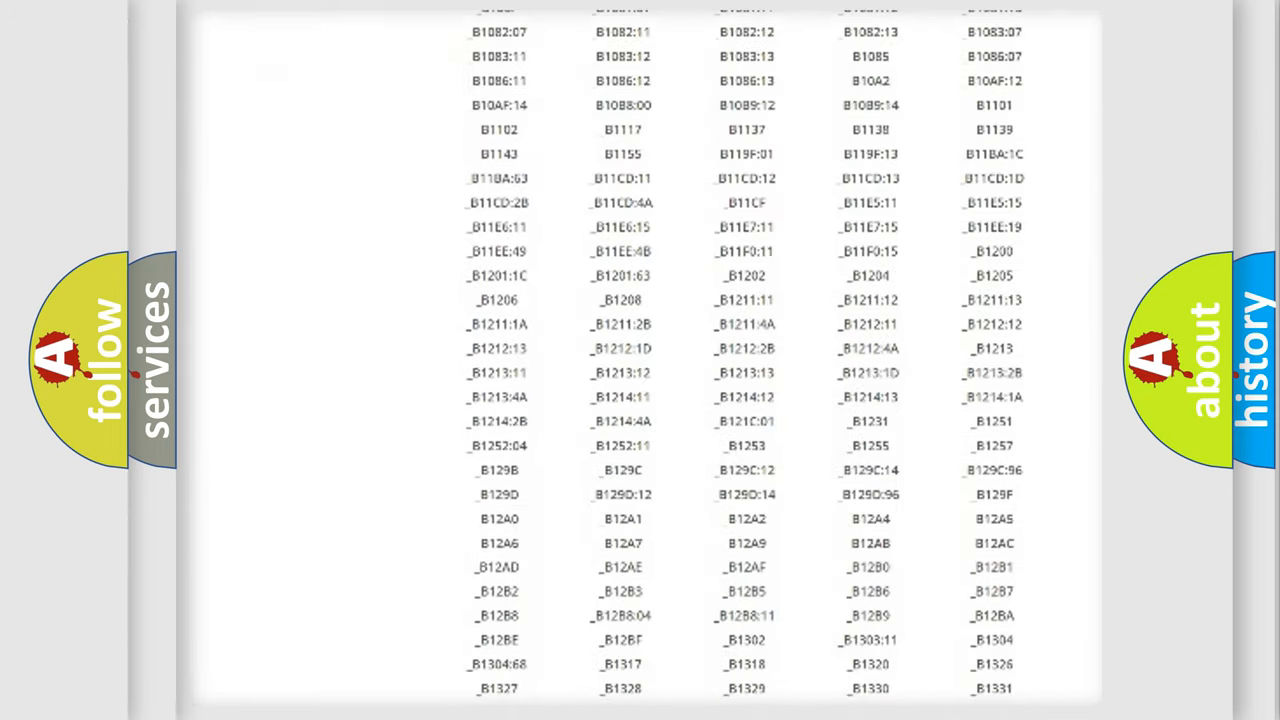
{"action": "scroll", "scroll_direction": "down", "scroll_amount": 3}
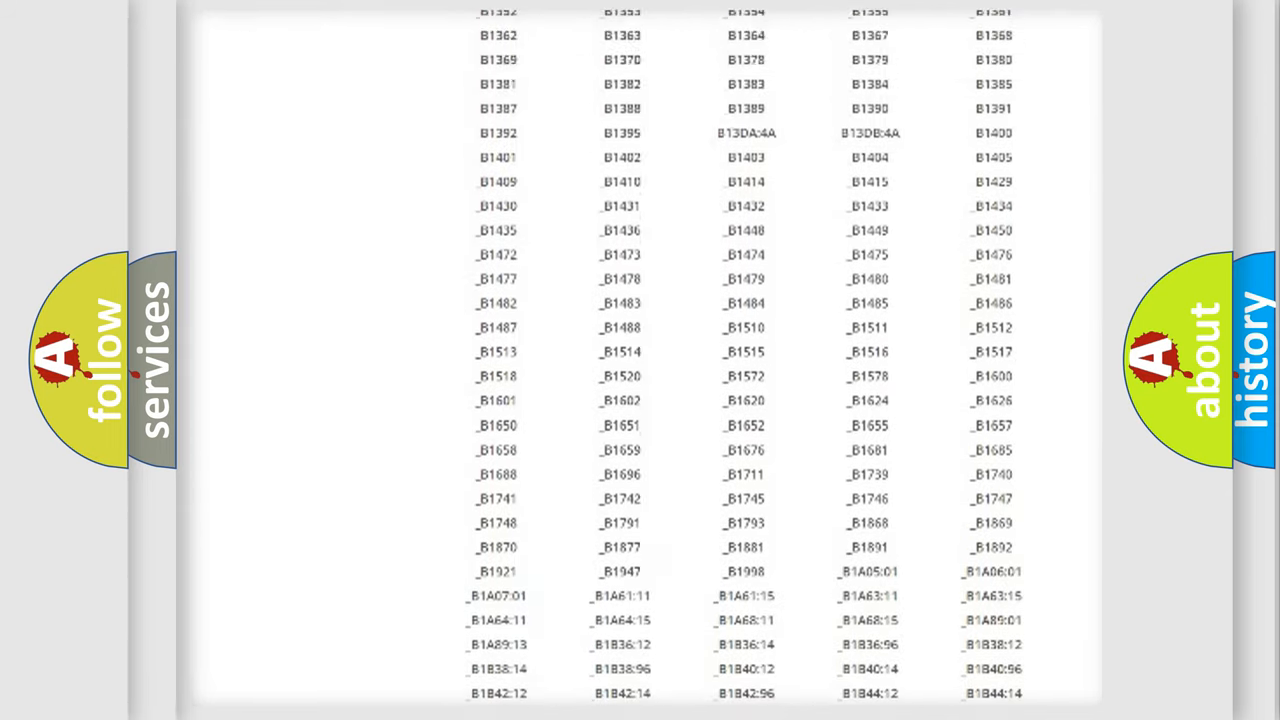